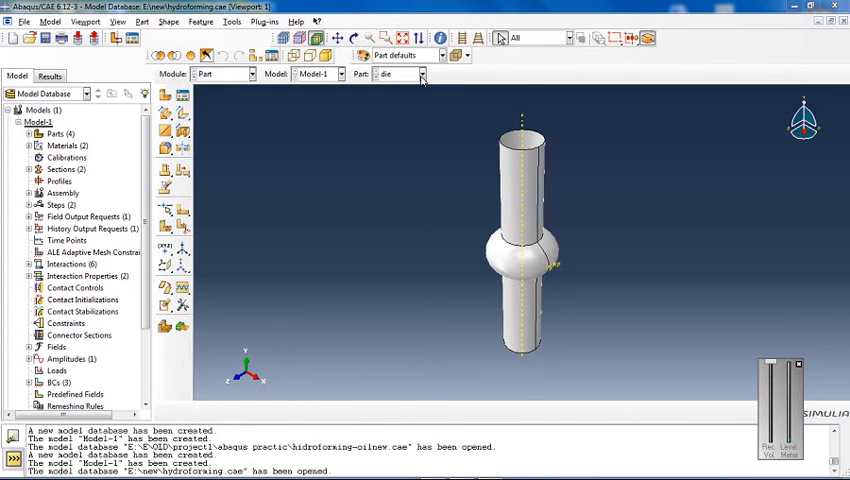
Switch the Module to Assembly to view the bulged tube assembly.
left_click(420, 74)
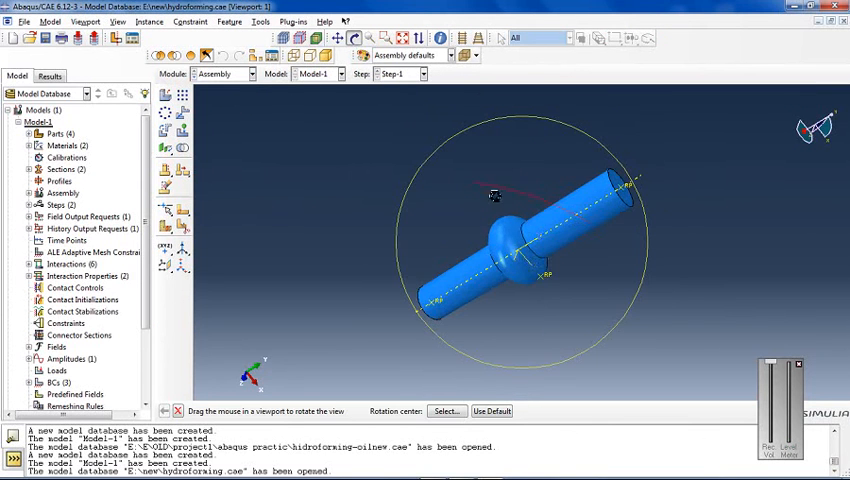
Review the Step and Job modules, then load the completed job's results from the Job Manager.
left_click_drag(490, 196, 530, 256)
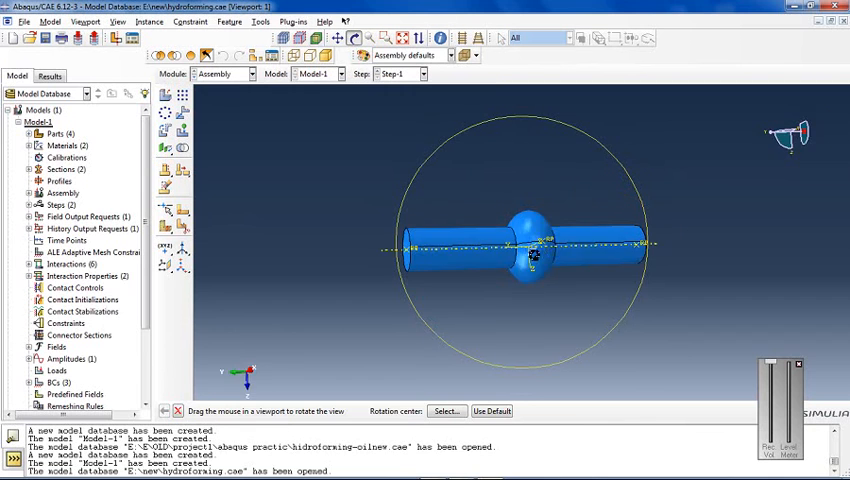
left_click_drag(536, 256, 560, 190)
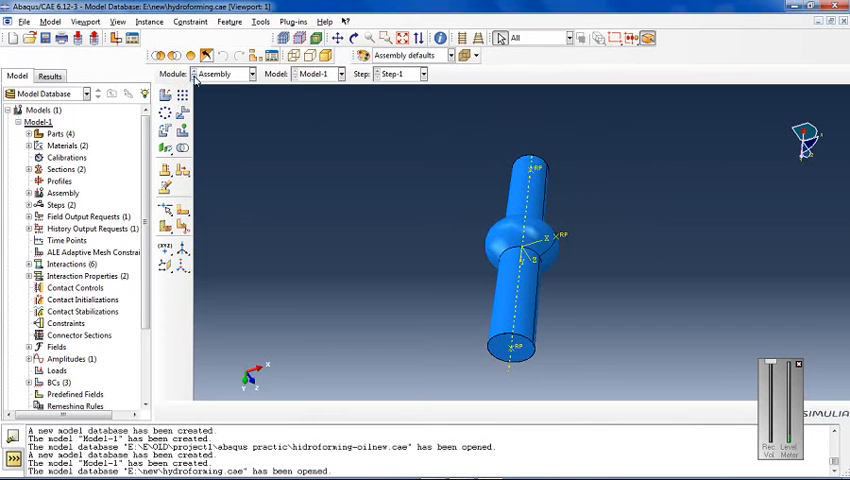
left_click(240, 72)
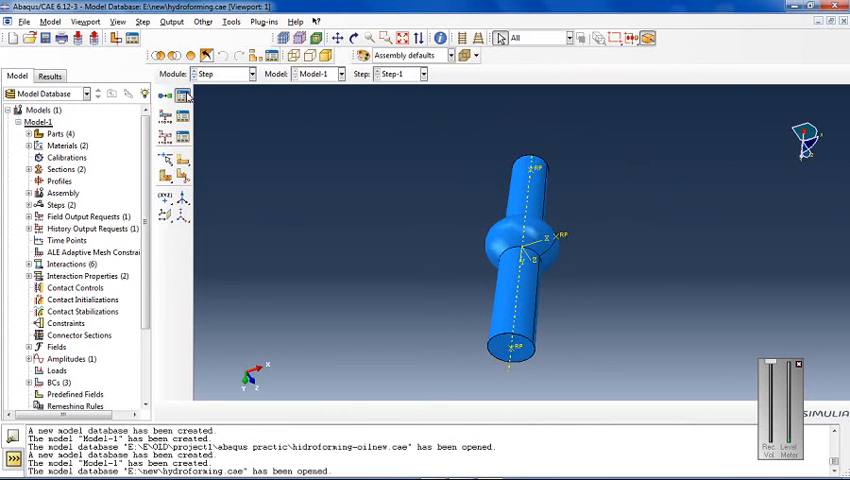
left_click(250, 74)
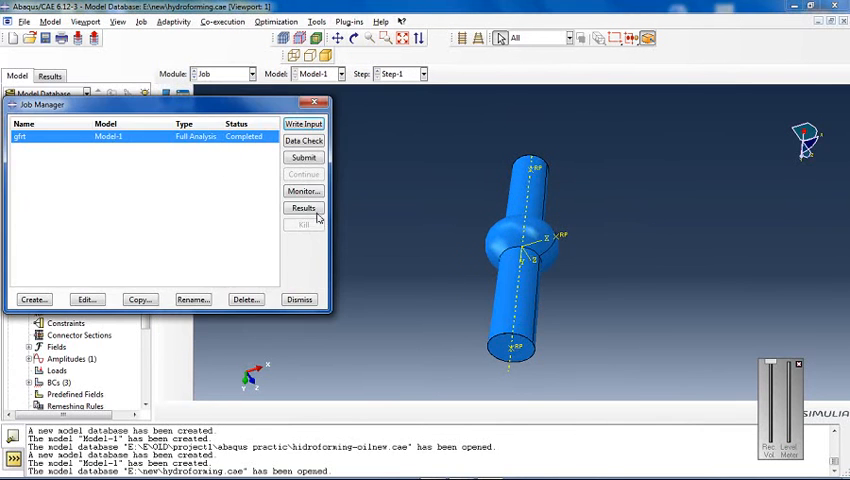
left_click(304, 208)
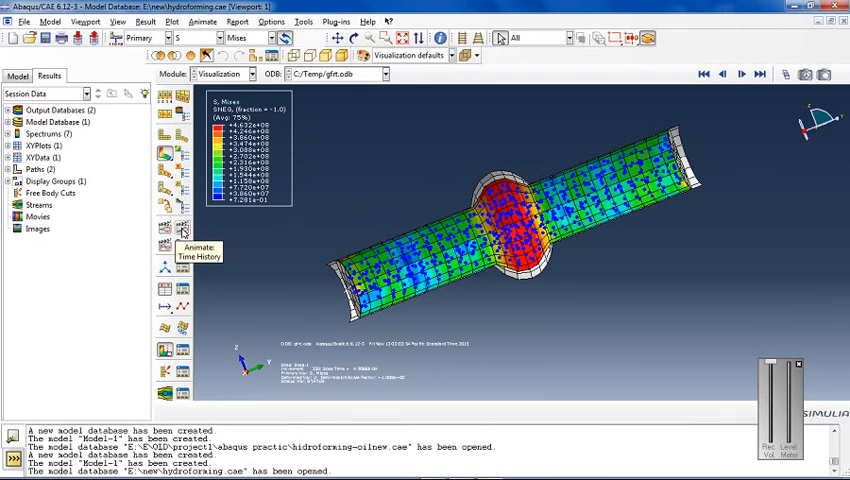
Play the Time History animation of the von Mises contour from straight to bulged tube.
left_click(180, 228)
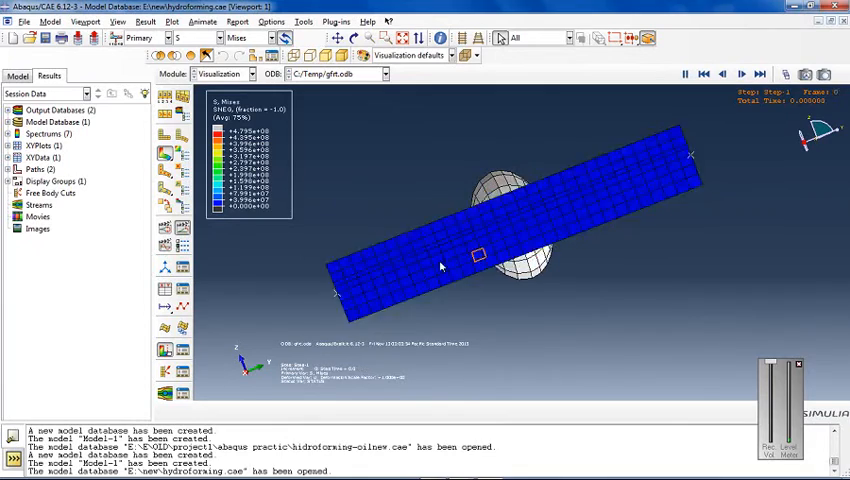
left_click(760, 74)
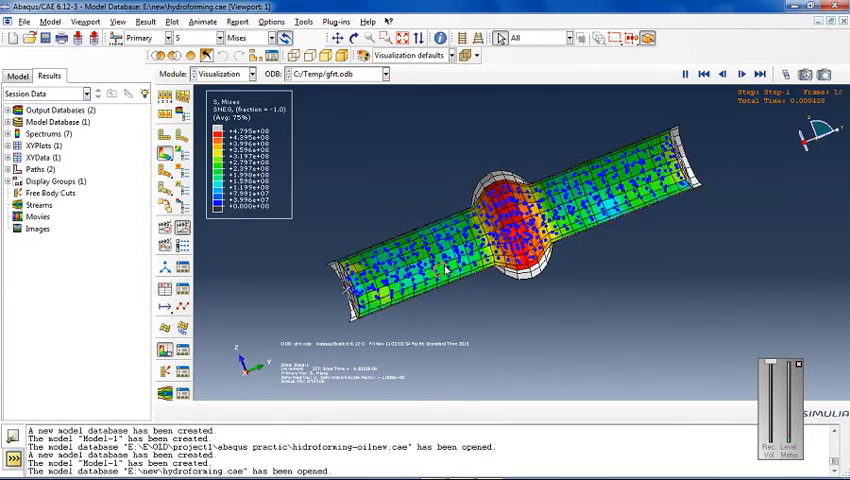